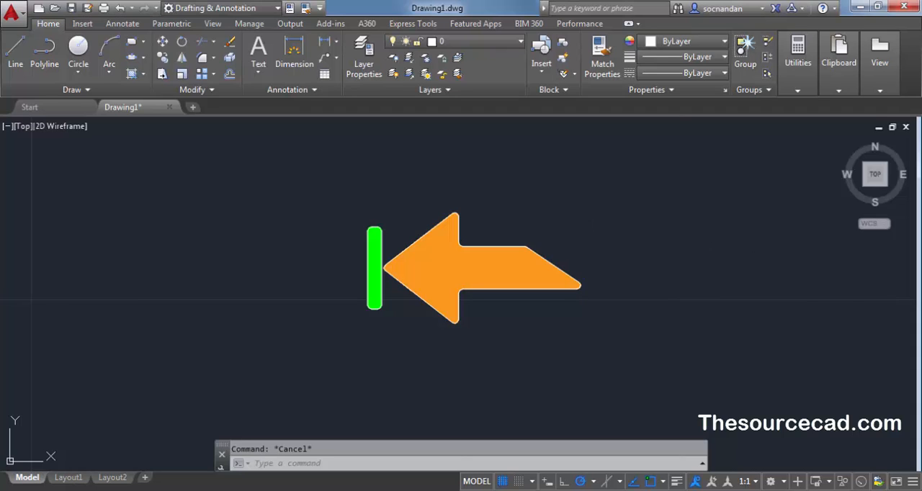
pyautogui.moveTo(392, 345)
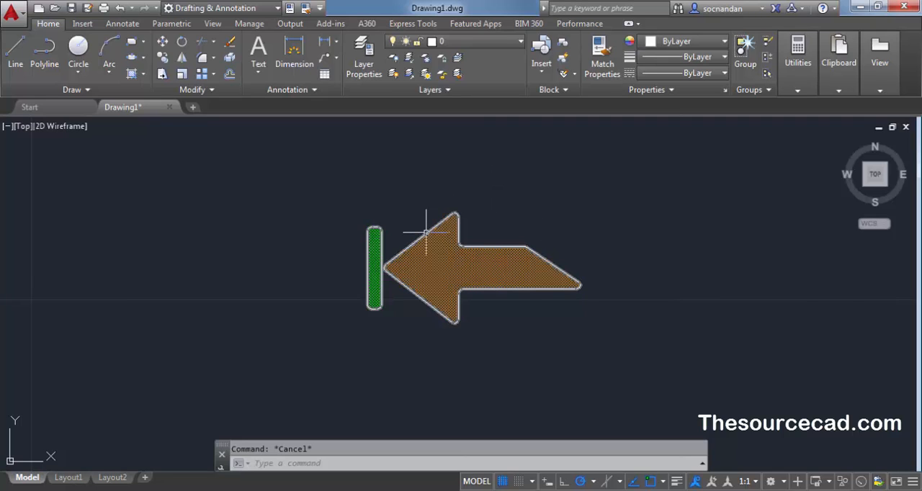
# Step: Select and erase the orange custom arrow block with its green bar
pyautogui.click(541, 54)
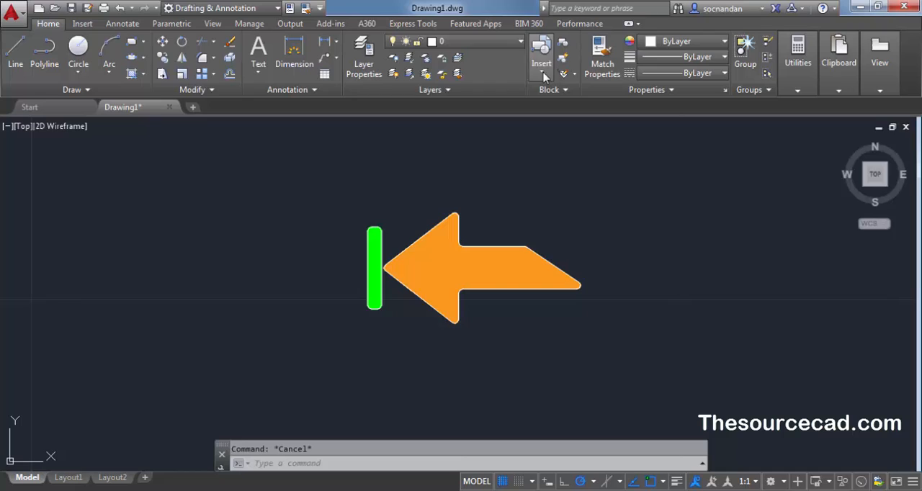
pyautogui.moveTo(565, 152)
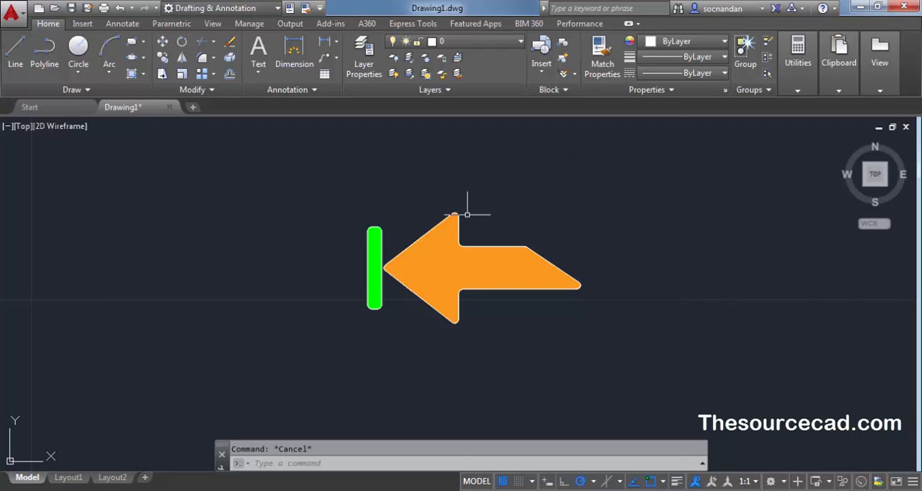
pyautogui.moveTo(466, 214); pyautogui.dragTo(523, 329)
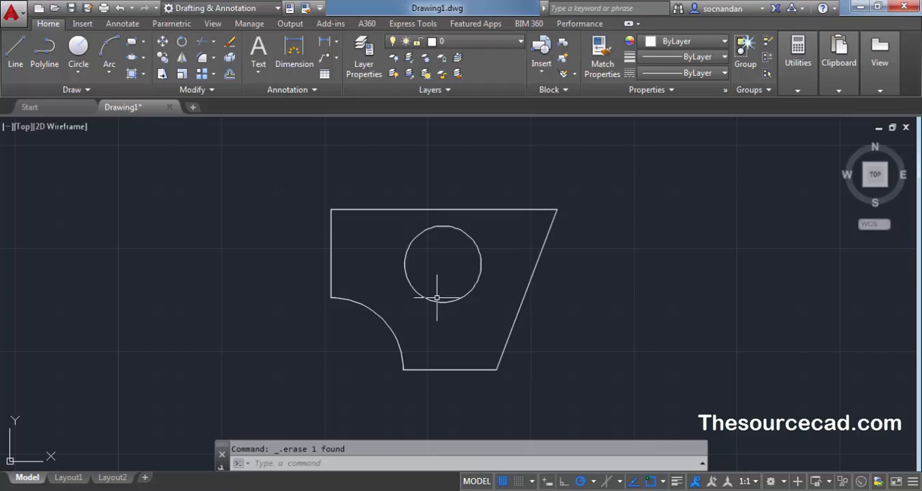
pyautogui.moveTo(320, 100)
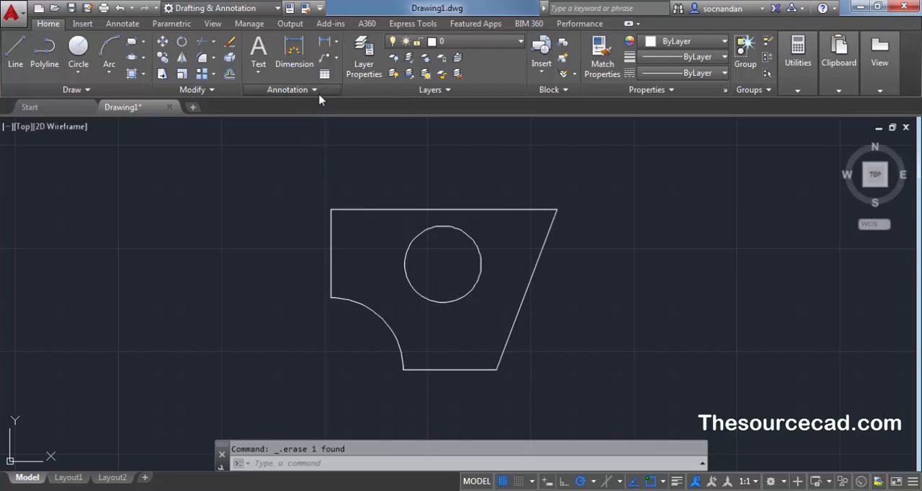
# Step: Expand the Home tab's Annotation panel to reach the Dimension Style Manager
pyautogui.click(313, 90)
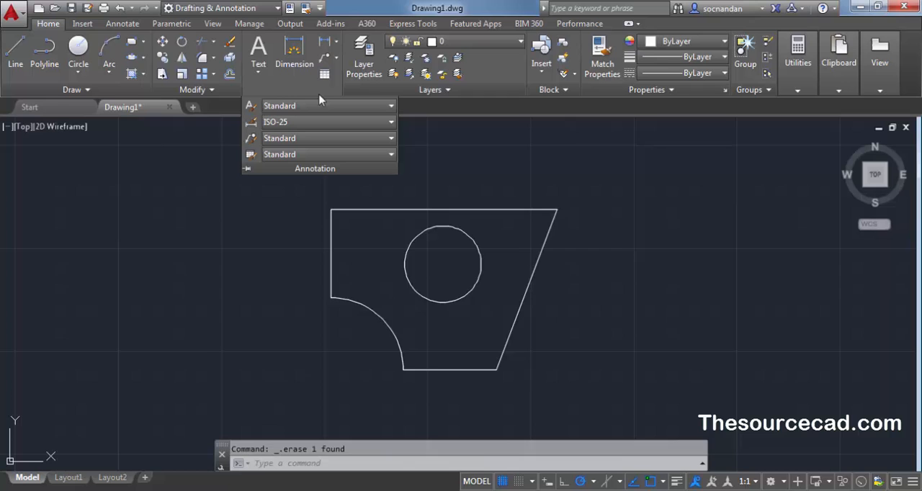
pyautogui.moveTo(251, 122)
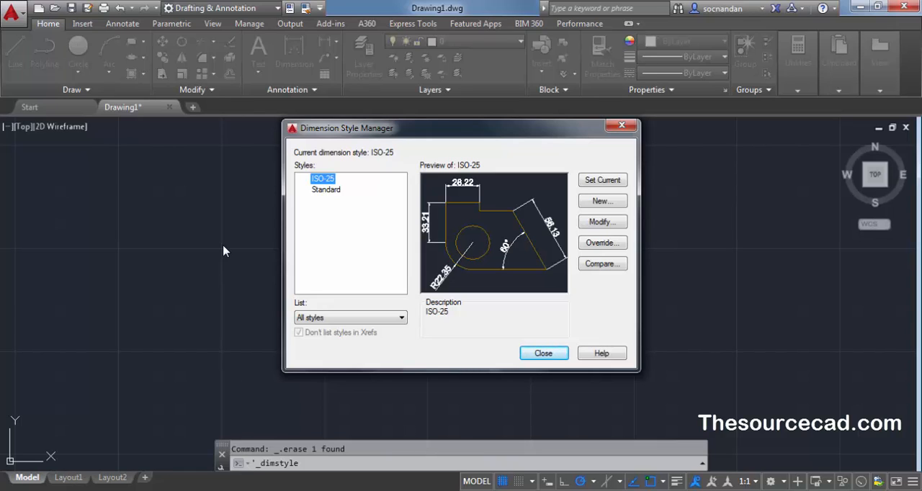
pyautogui.moveTo(261, 268)
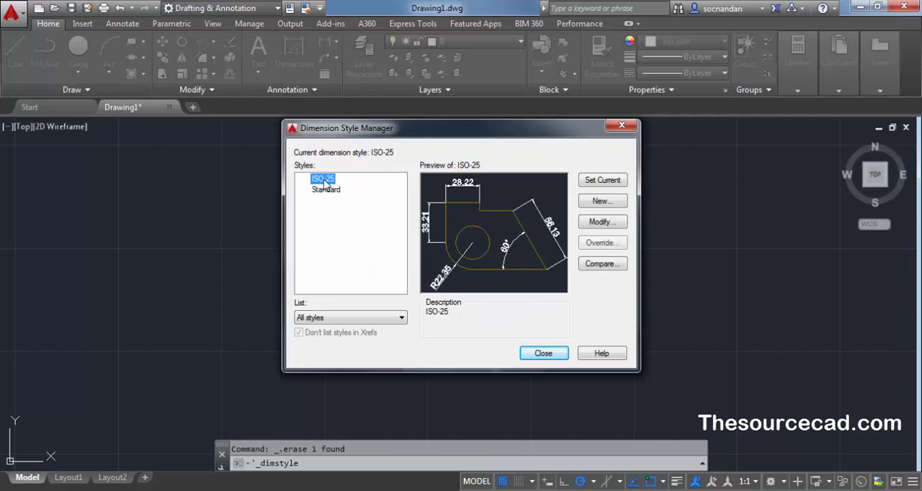
pyautogui.moveTo(323, 183)
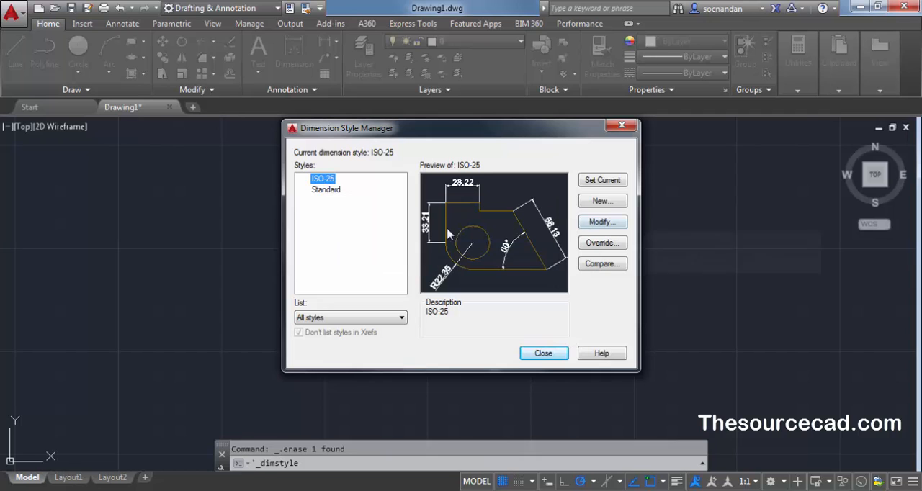
# Step: Select the ISO-25 dimension style and choose Modify
pyautogui.click(602, 222)
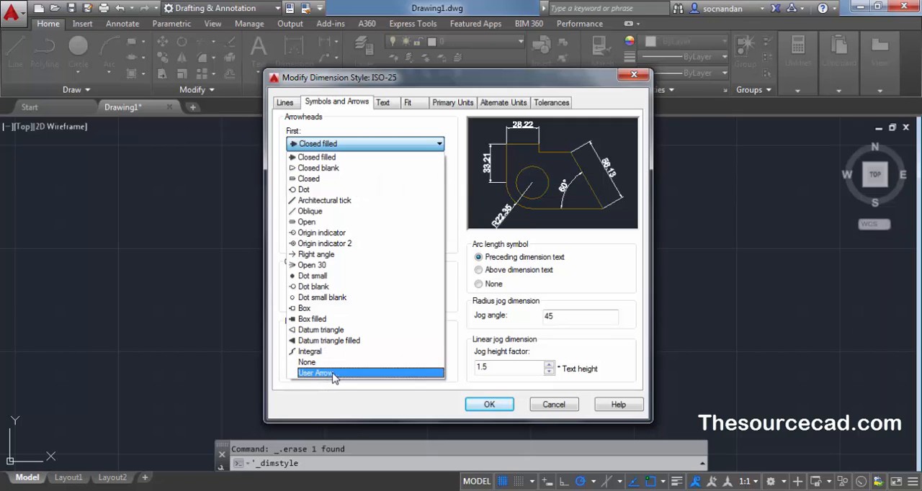
# Step: Set ISO-25's arrowheads to the CUSTOM ARROW user block, save, and close the manager
pyautogui.click(315, 373)
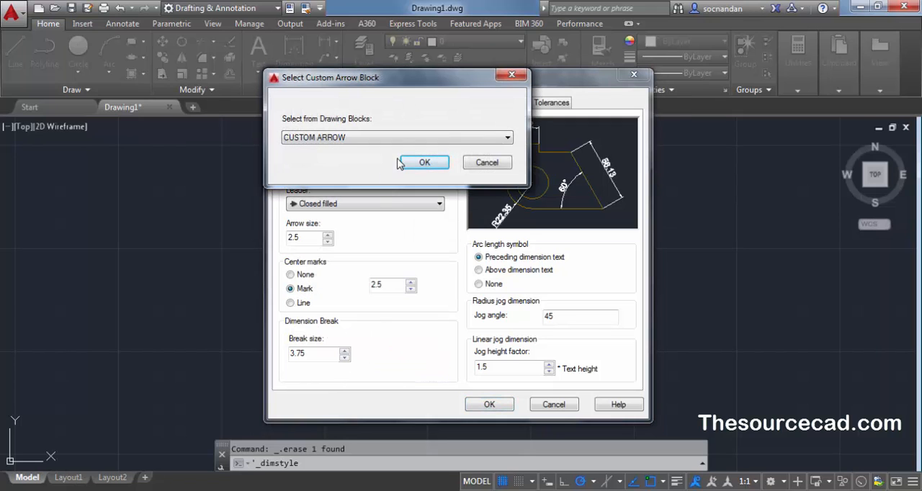
pyautogui.click(507, 138)
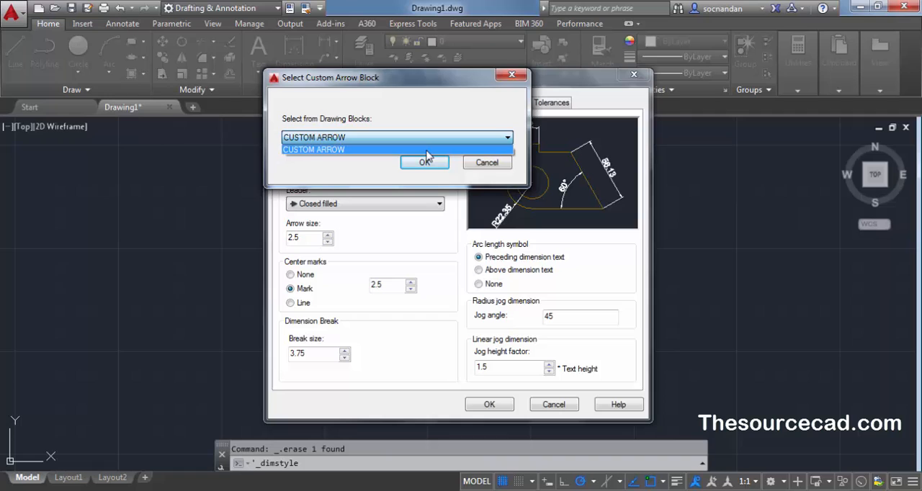
pyautogui.click(314, 149)
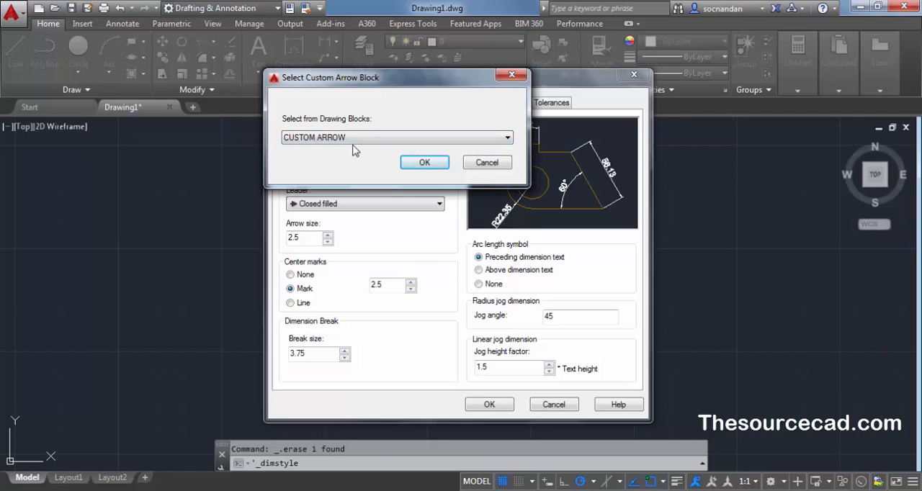
pyautogui.click(425, 162)
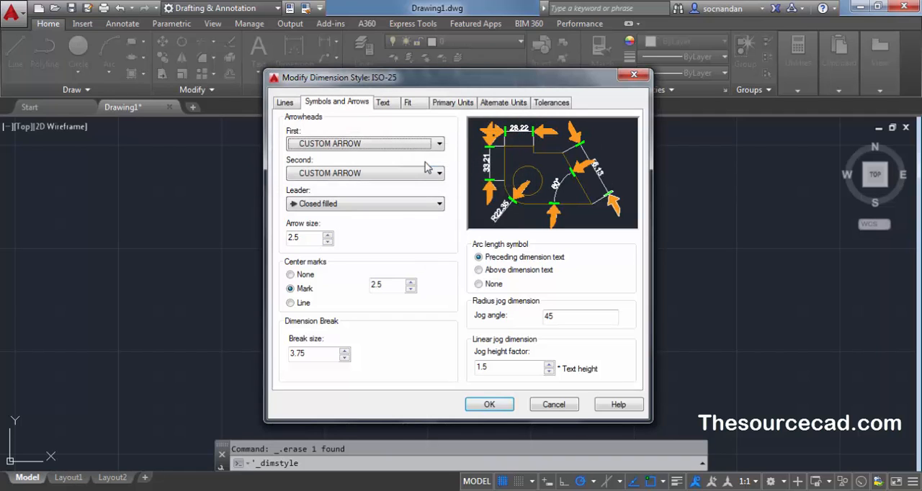
pyautogui.moveTo(576, 223)
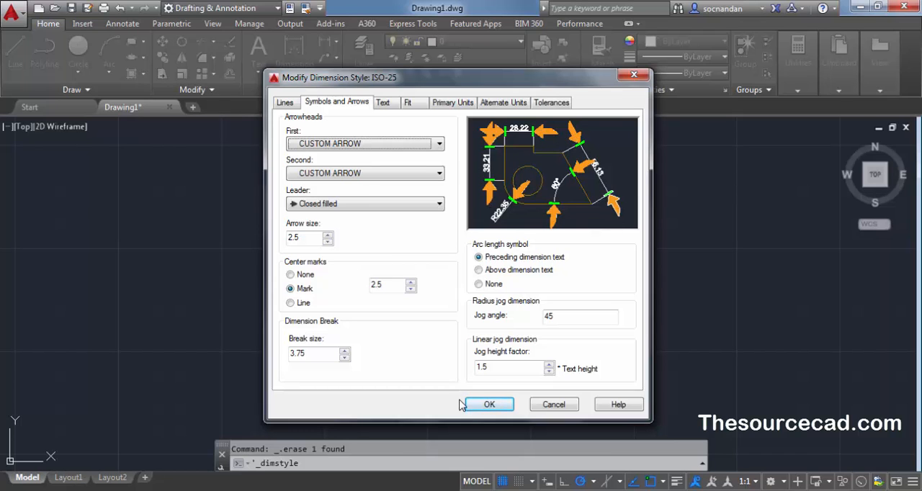
pyautogui.click(489, 404)
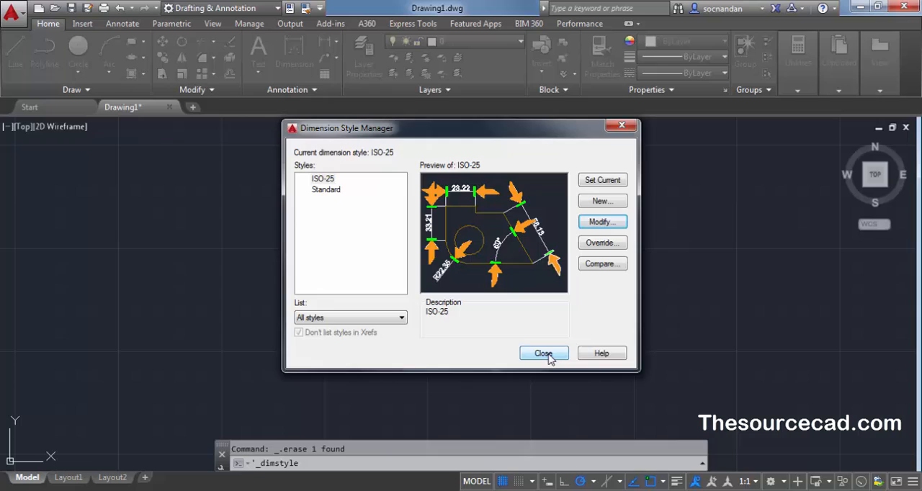
pyautogui.click(543, 353)
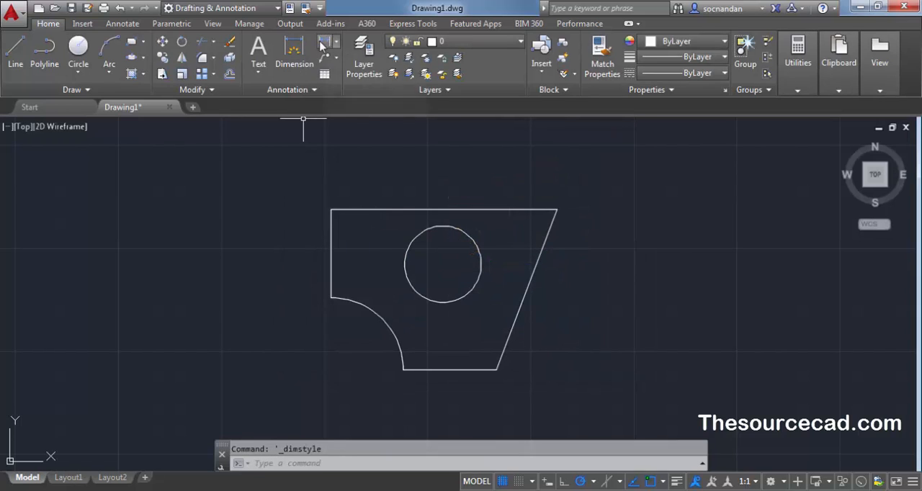
# Step: Use DIM to place the 109.66 top-edge and 42.8 left-edge dimensions
pyautogui.click(294, 54)
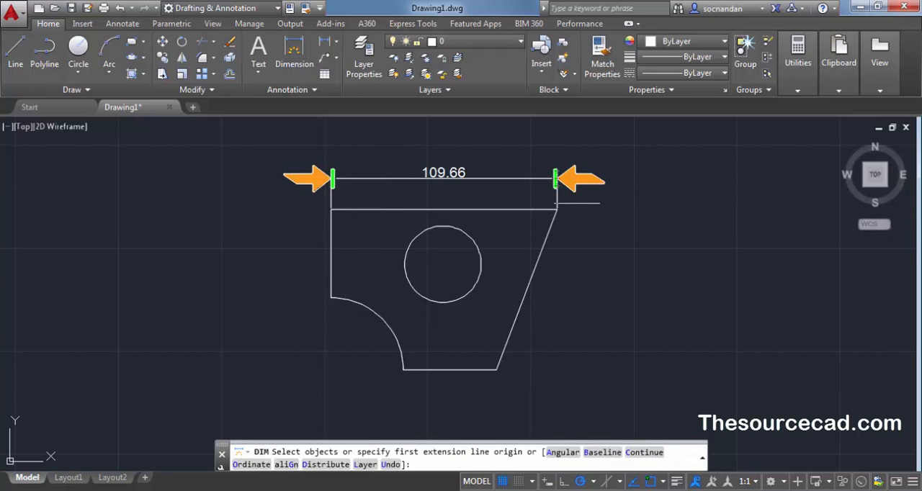
pyautogui.click(541, 251)
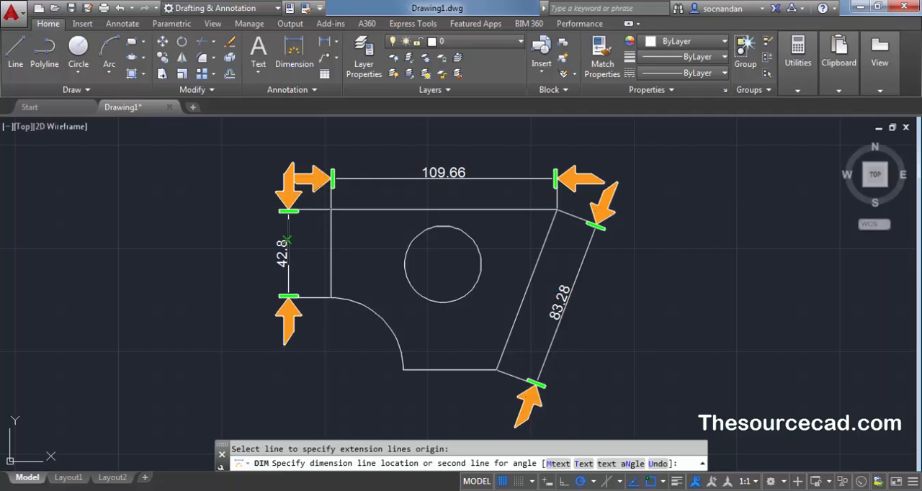
pyautogui.click(367, 310)
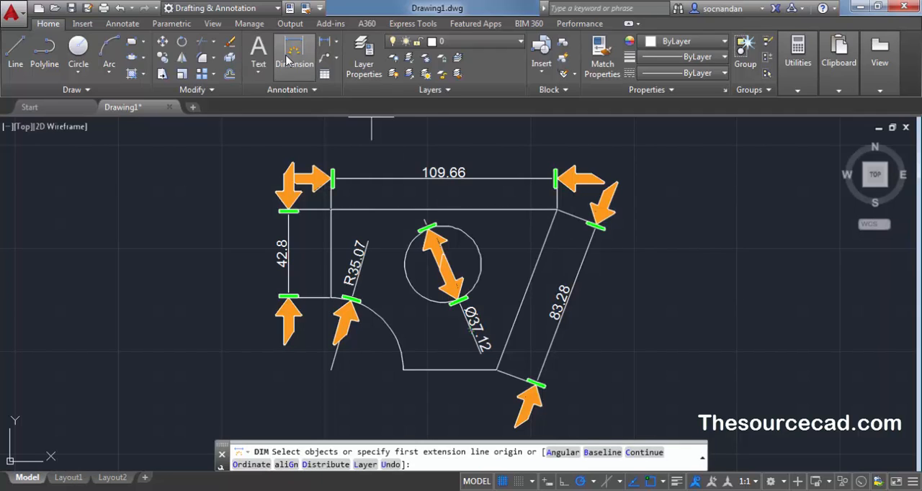
pyautogui.moveTo(328, 41)
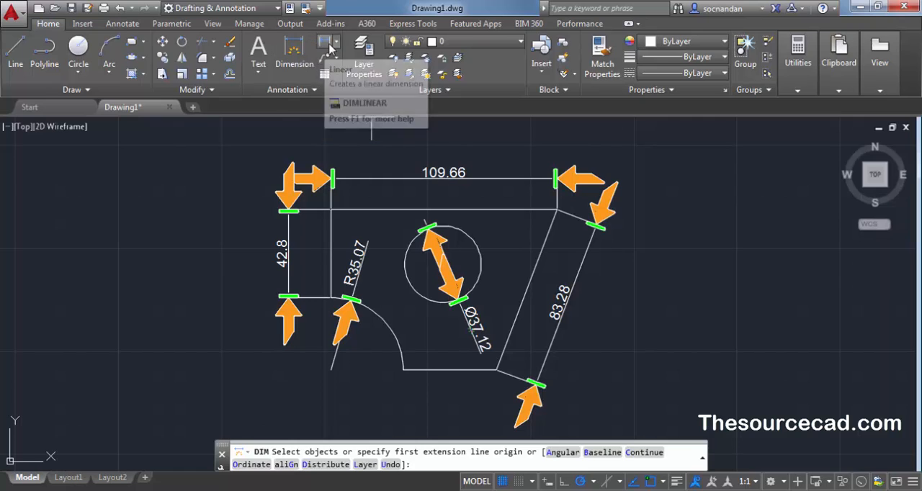
# Step: Add a 111° angular dimension between the bottom edge and slanted right edge
pyautogui.click(327, 43)
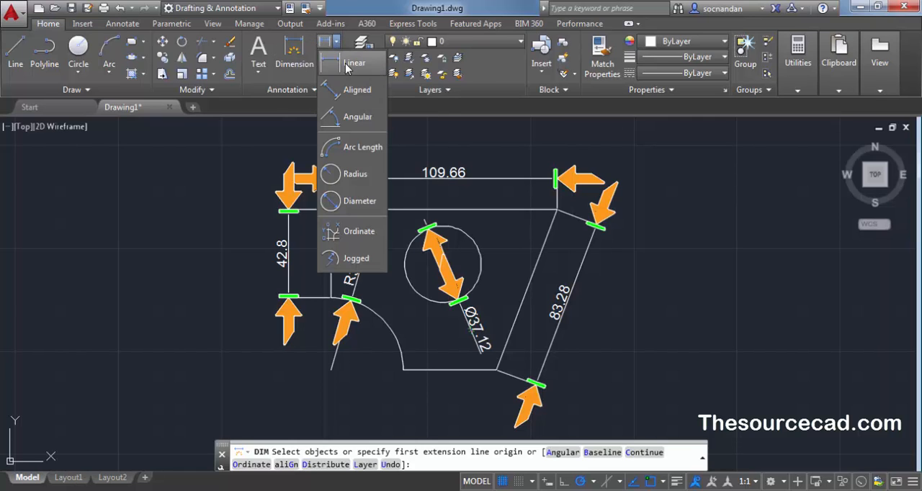
pyautogui.moveTo(357, 90)
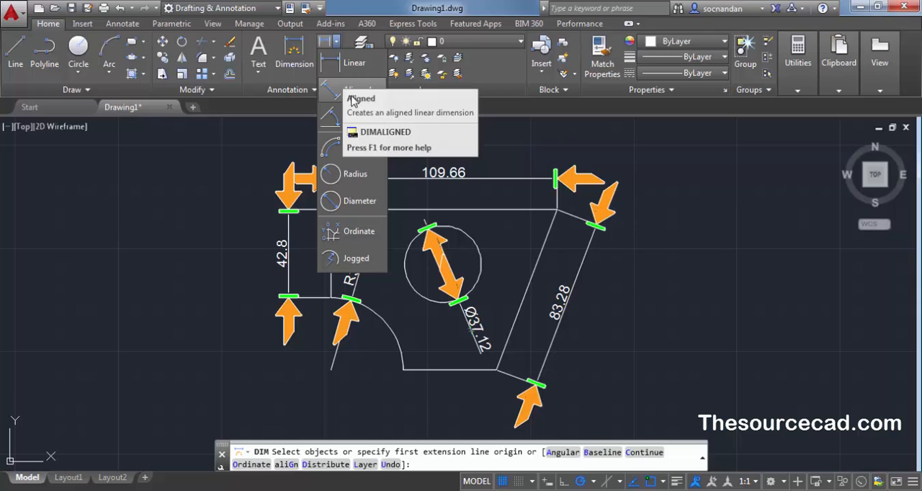
pyautogui.moveTo(357, 116)
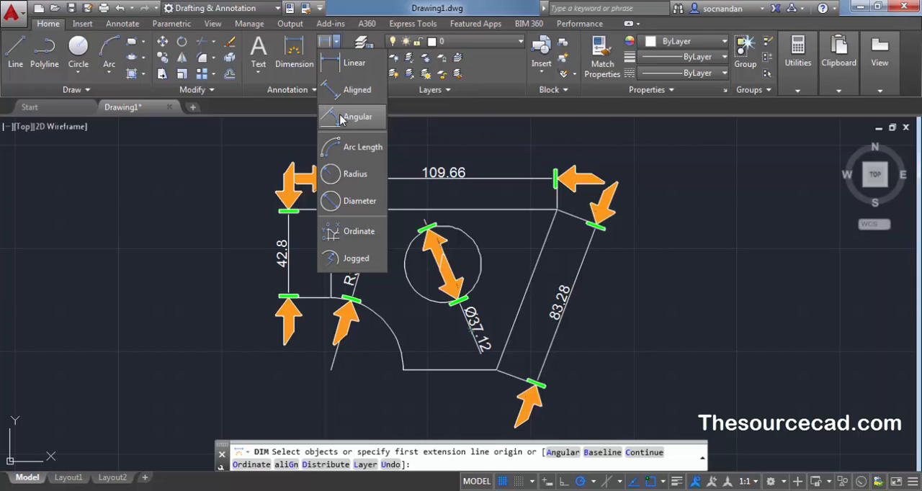
pyautogui.moveTo(358, 116)
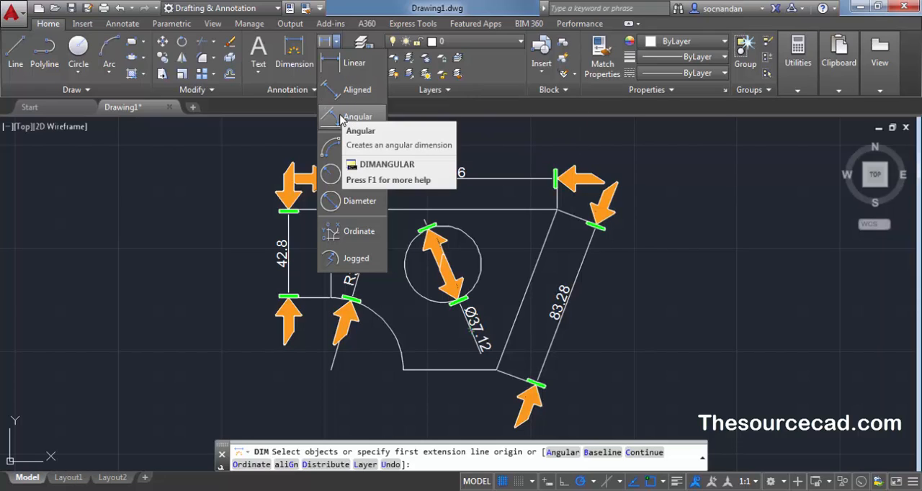
pyautogui.click(358, 116)
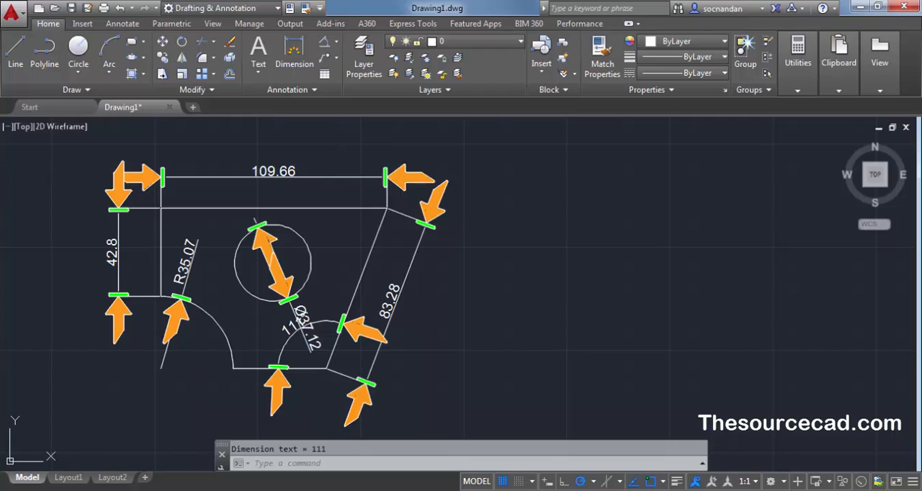
pyautogui.click(291, 89)
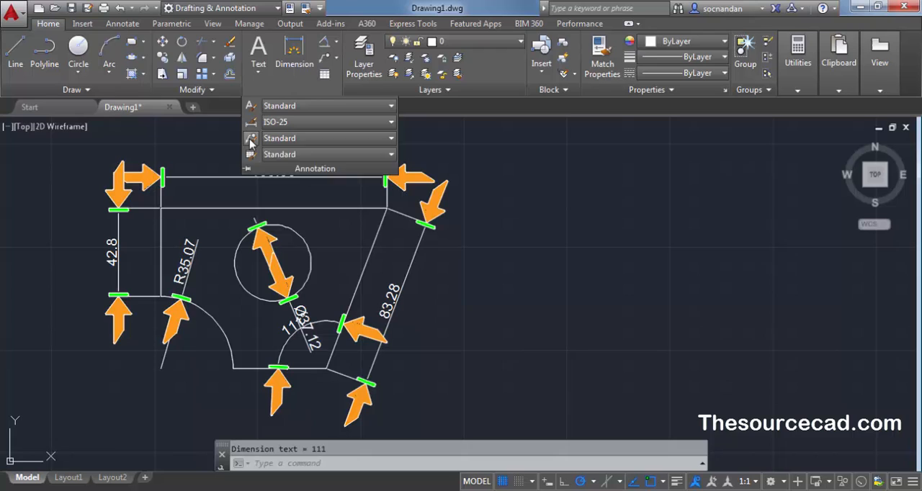
pyautogui.moveTo(251, 138)
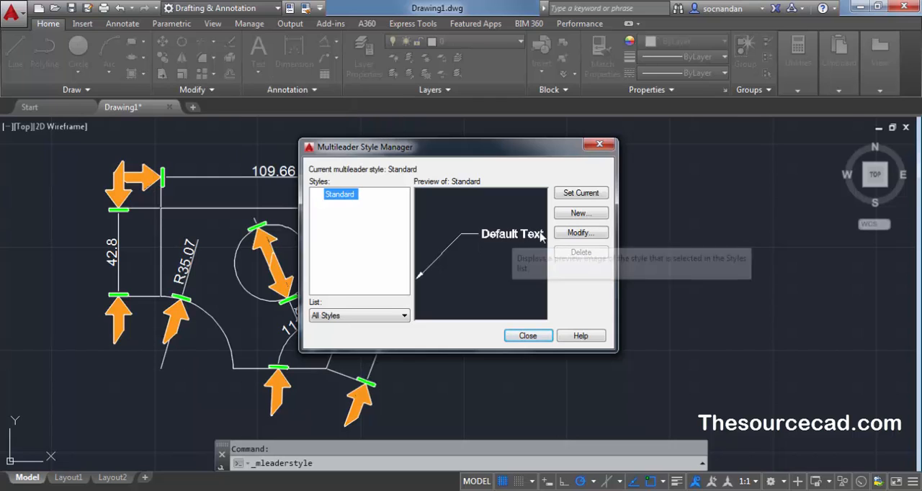
# Step: Give the Standard multileader style the CUSTOM ARROW block arrowhead and close the manager
pyautogui.click(581, 232)
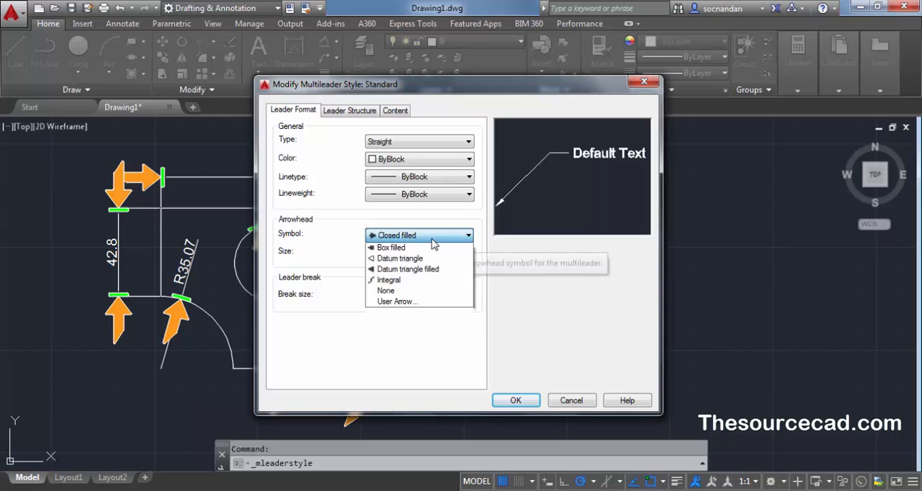
pyautogui.click(397, 301)
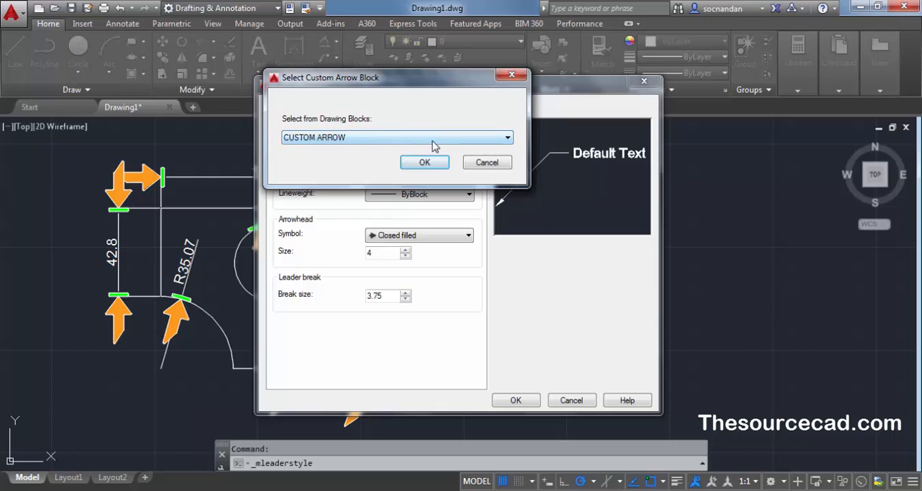
pyautogui.click(507, 137)
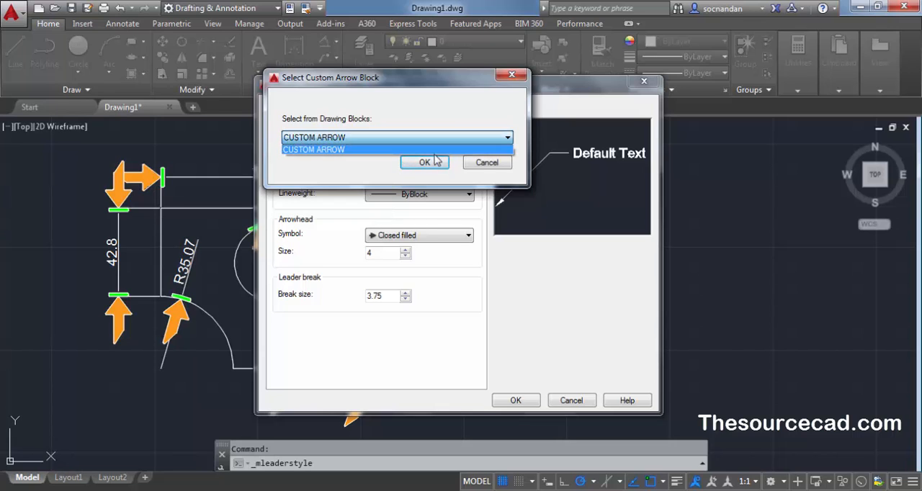
pyautogui.click(424, 162)
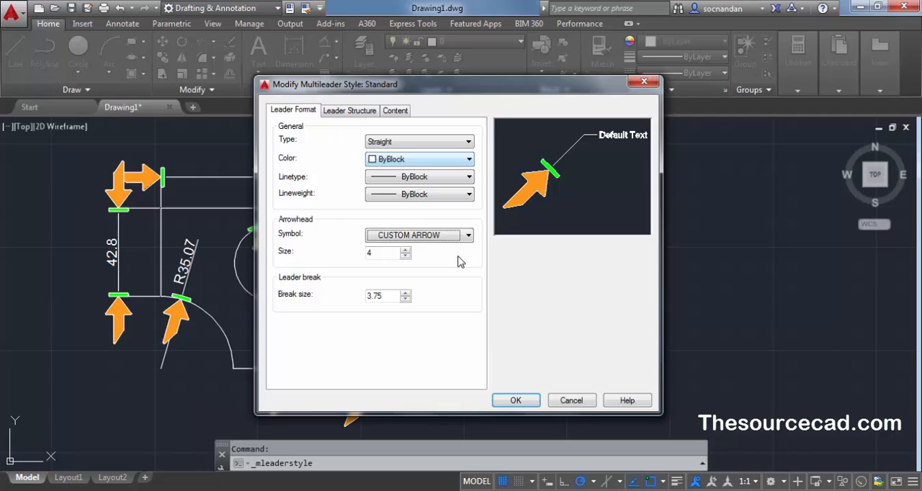
pyautogui.click(515, 400)
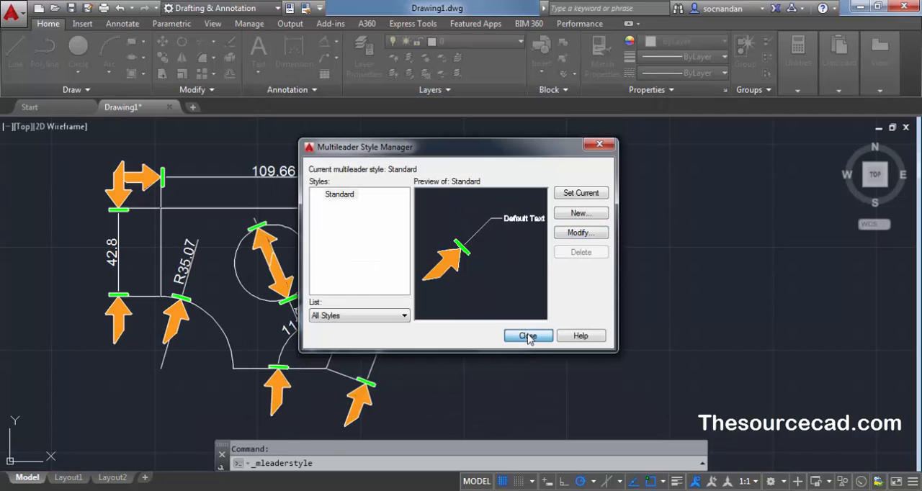
pyautogui.click(528, 335)
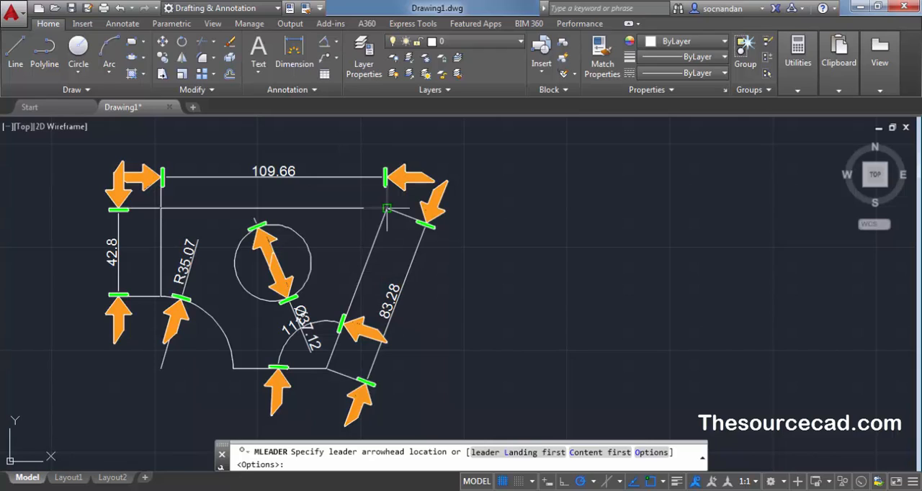
# Step: Place a multileader at the top-right corner and start the label 'Custom arr'
pyautogui.click(387, 209)
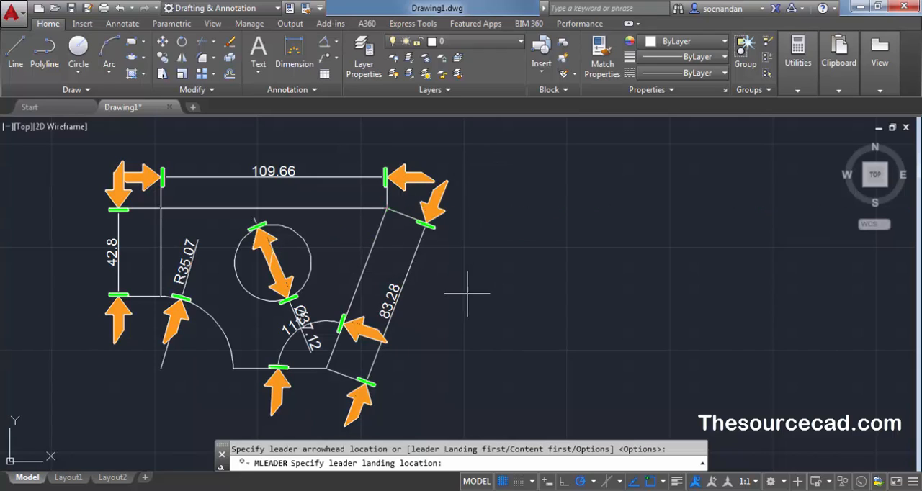
pyautogui.click(469, 288)
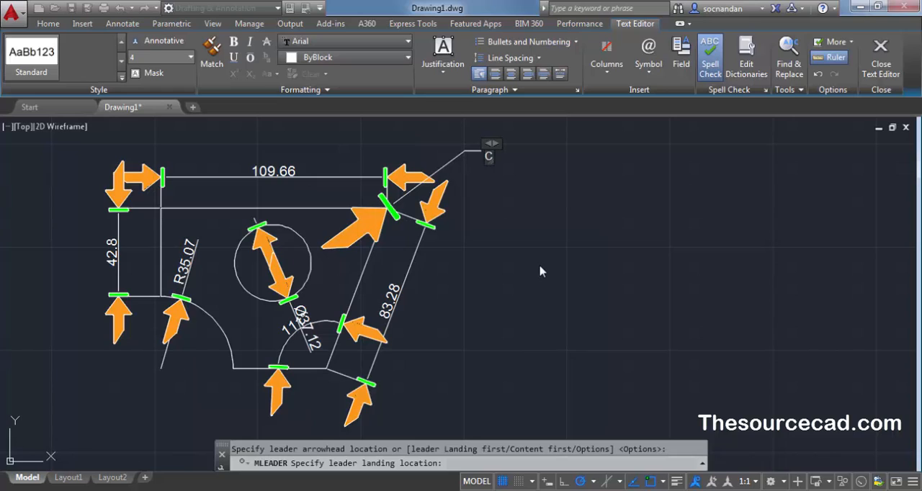
pyautogui.write('Custom arr')
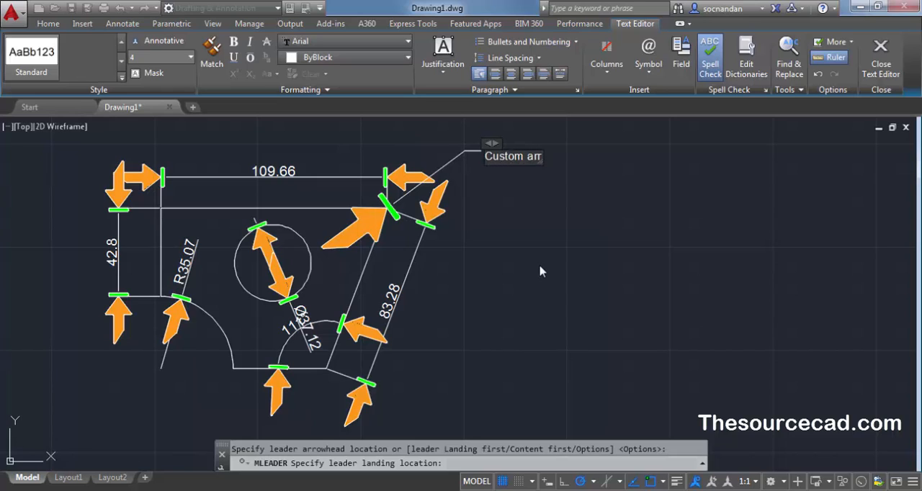